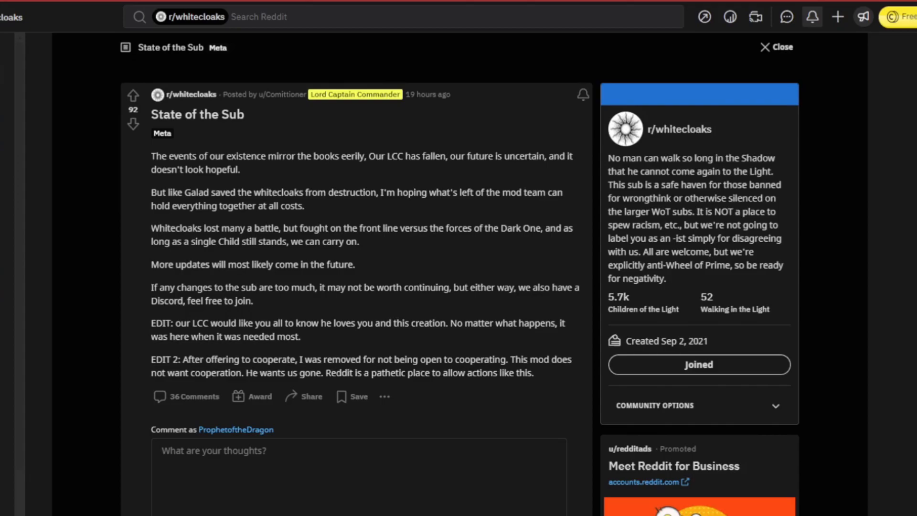
mouse_move(791, 303)
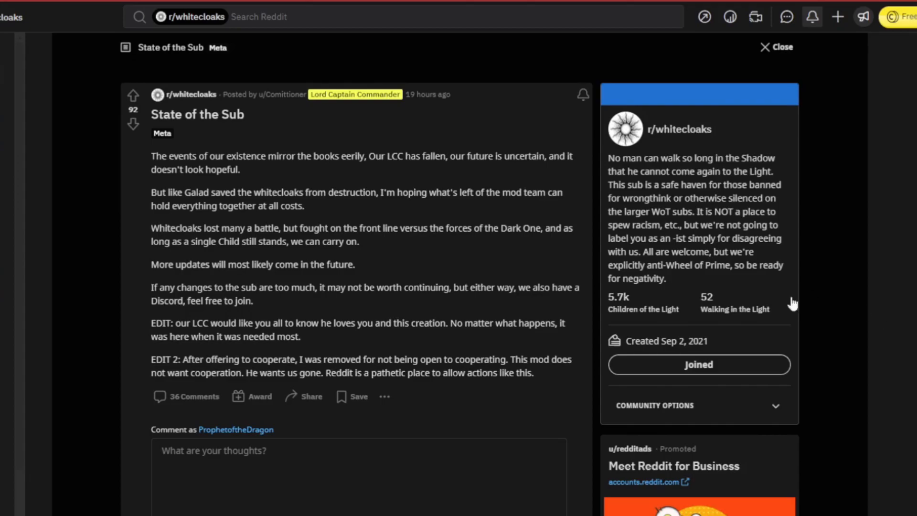